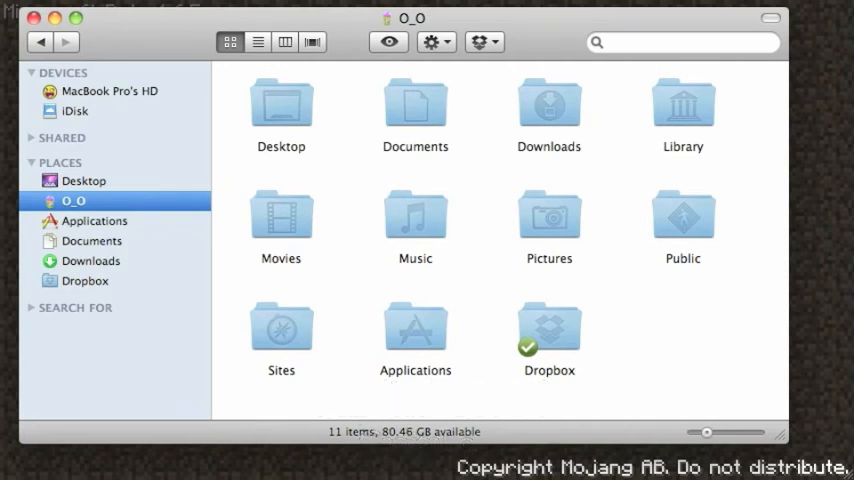
Open the Library folder toward the Revenge Of Herobrine v1 download folder
click(683, 103)
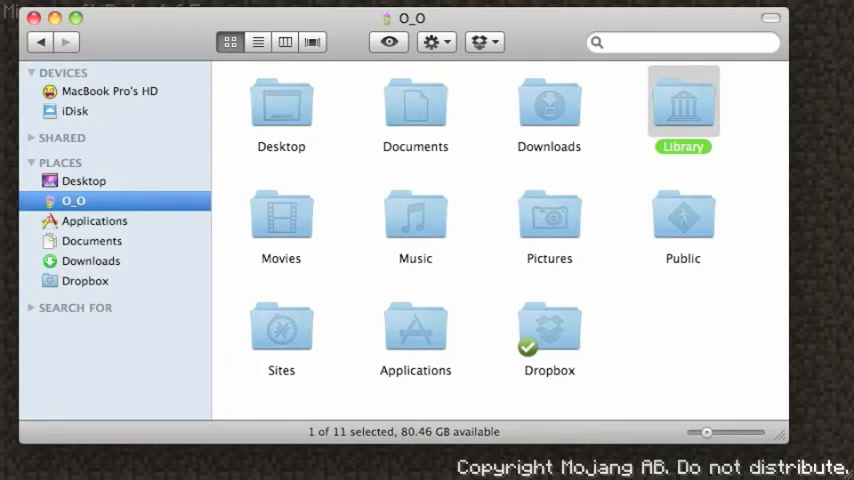
double_click(683, 102)
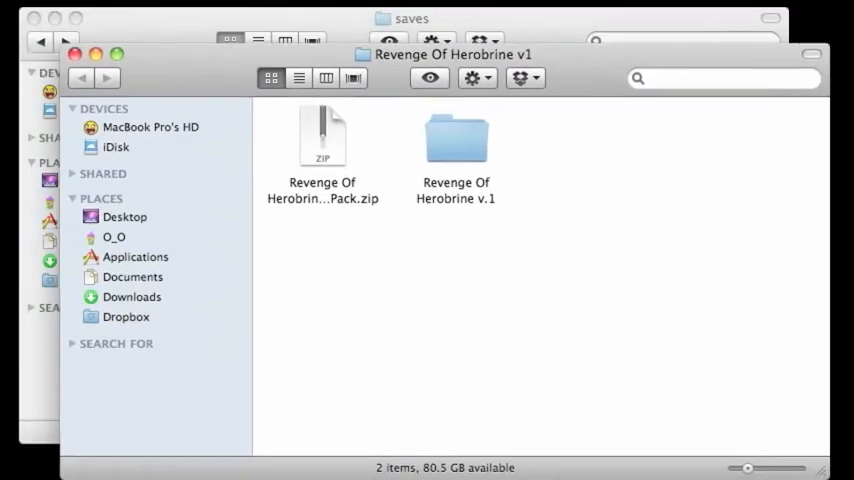
Switch to the other Finder window and open Minecraft's texturepacks folder
click(461, 140)
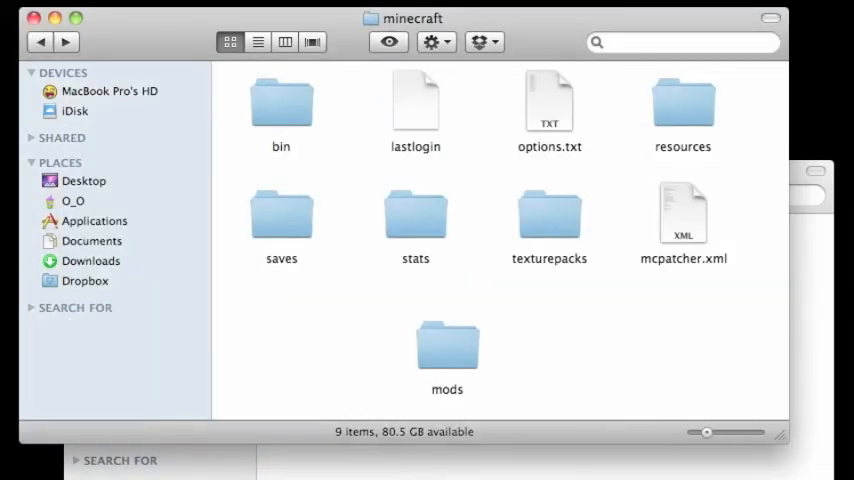
click(415, 214)
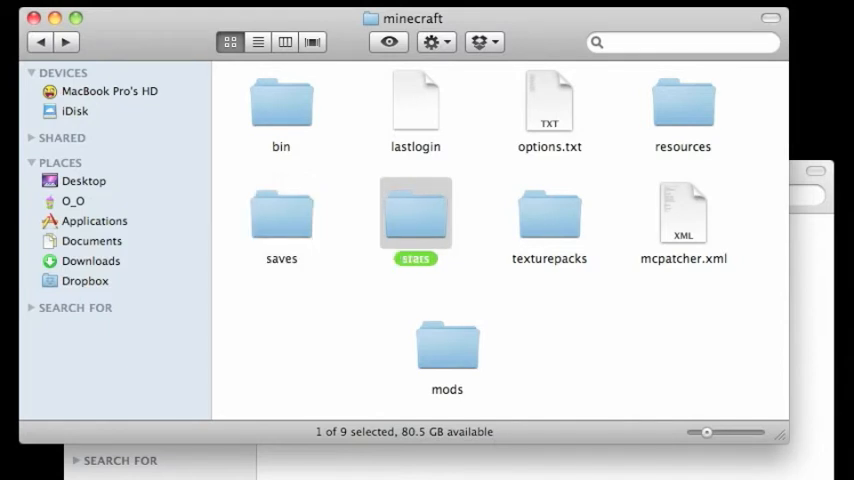
click(683, 101)
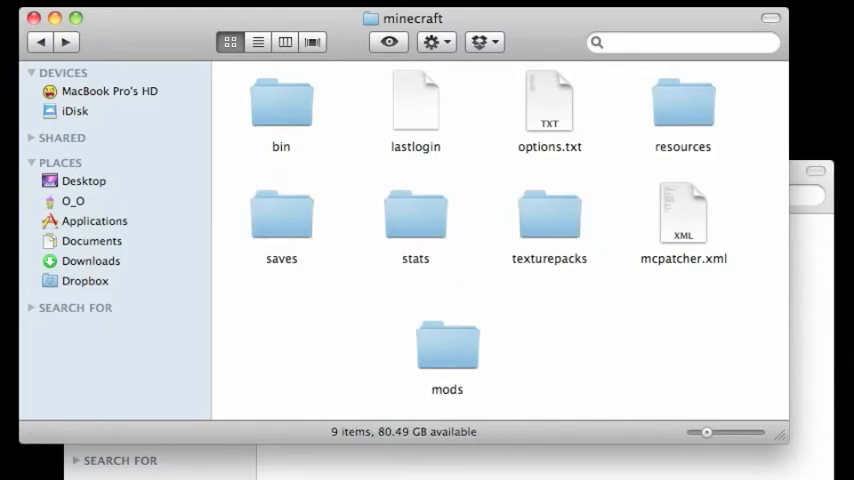
click(683, 101)
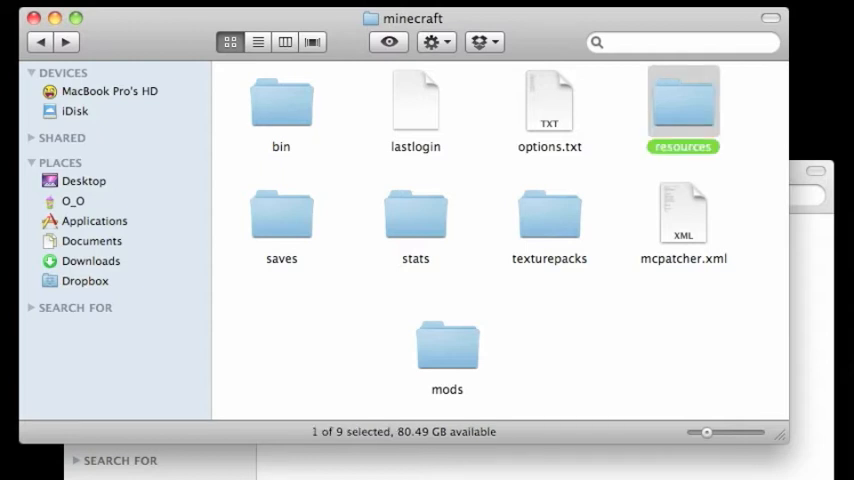
double_click(549, 213)
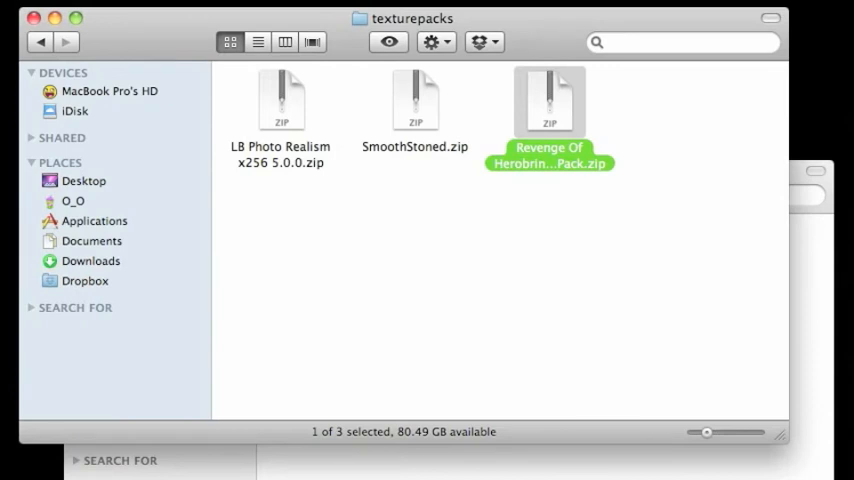
Place the texture pack zip in texturepacks and open the Revenge Of Herobrine v.1 world in saves
click(40, 41)
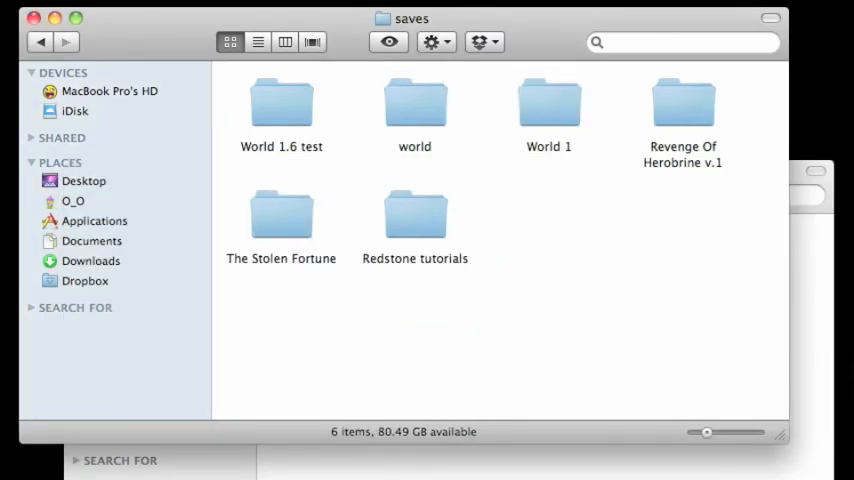
double_click(683, 103)
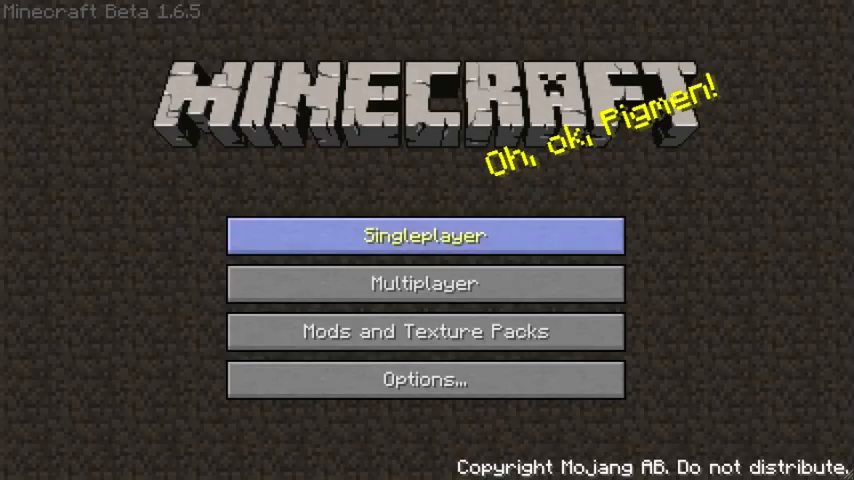
Select Revenge Of Herobrine Texture Pack.zip under Mods and Texture Packs
click(424, 331)
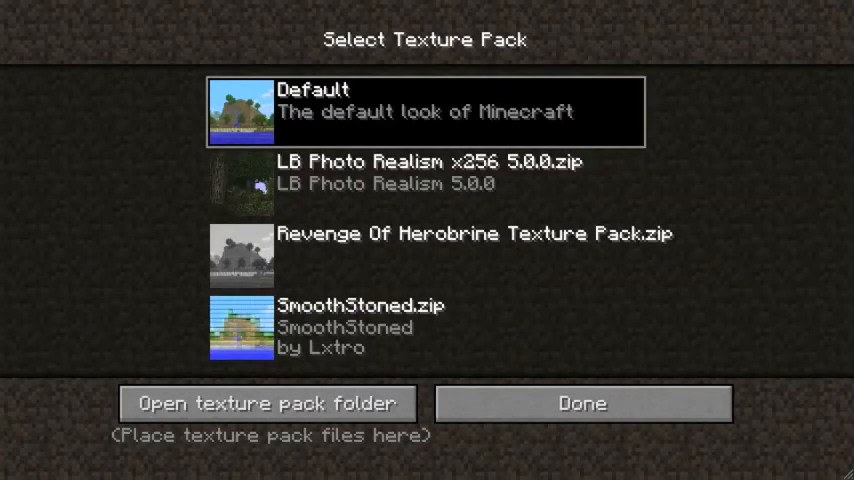
click(425, 255)
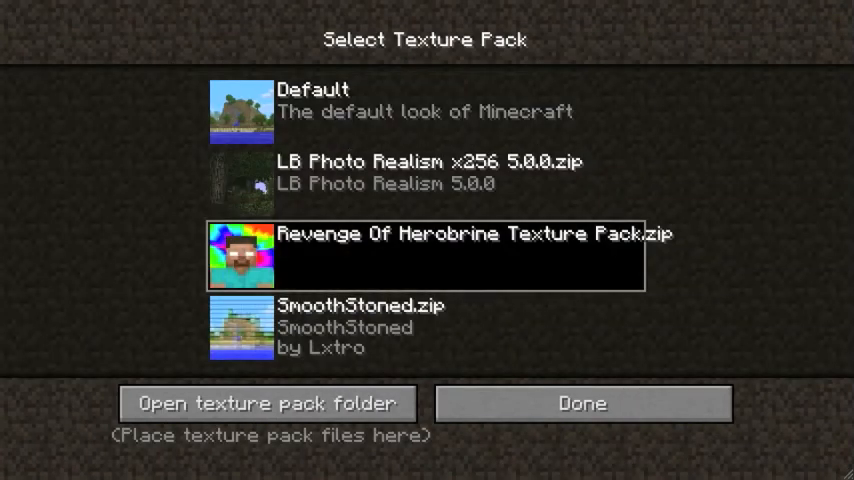